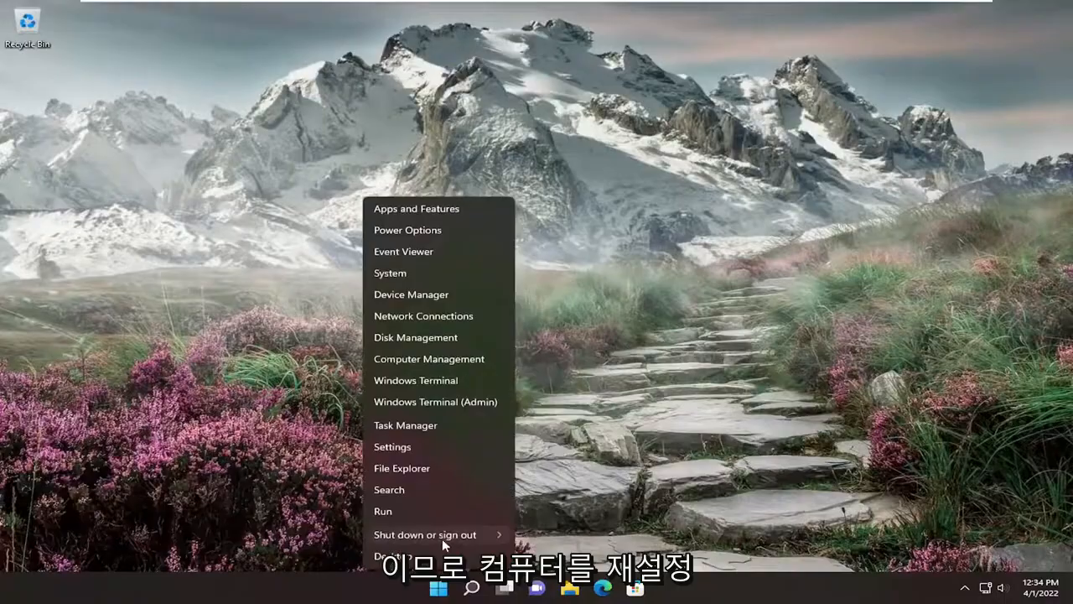
left_click(425, 534)
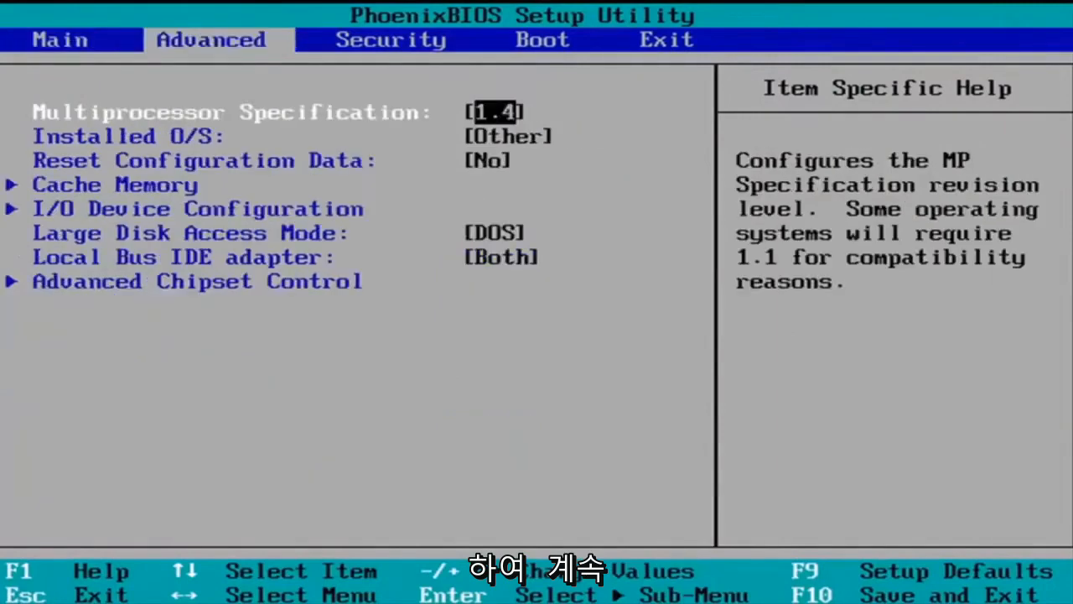
- Move to the Exit page and back to the Boot device order page
key("right")
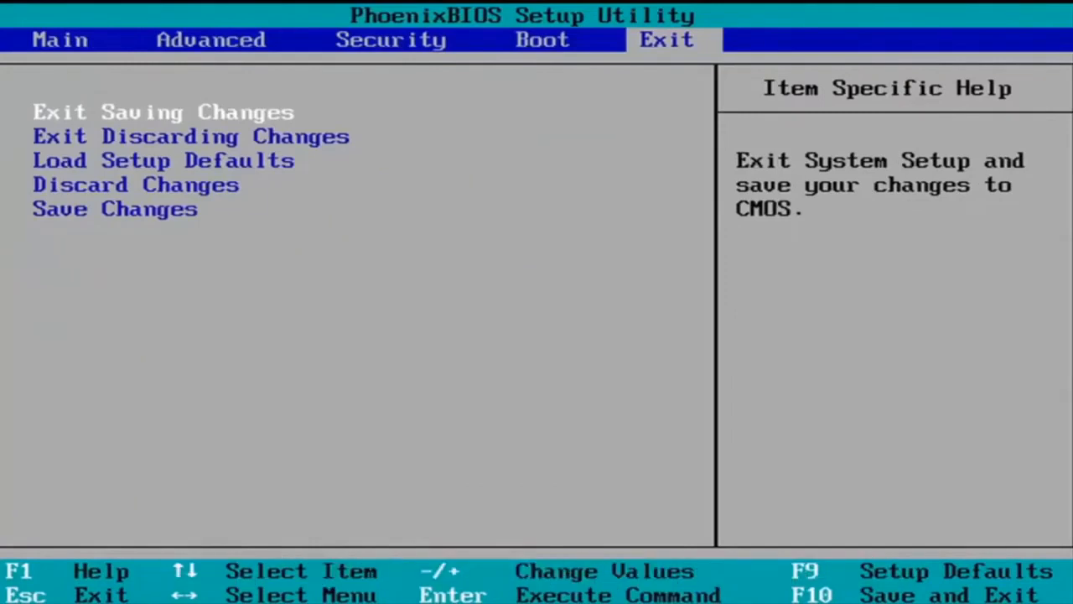
key("Left")
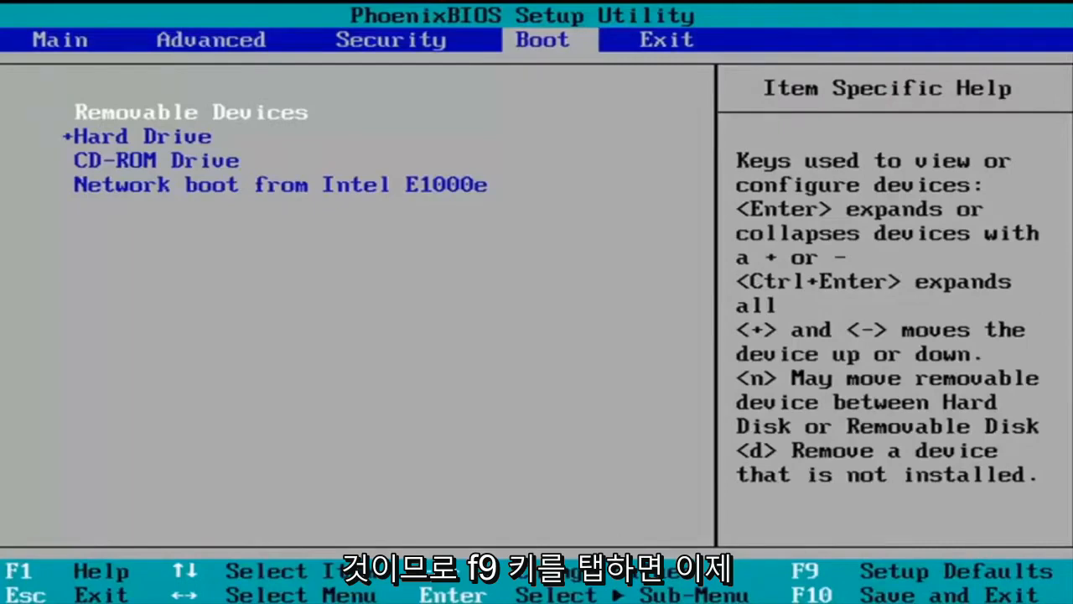
- Load setup defaults with F9, then request save-and-exit confirmation with F10
key("f9")
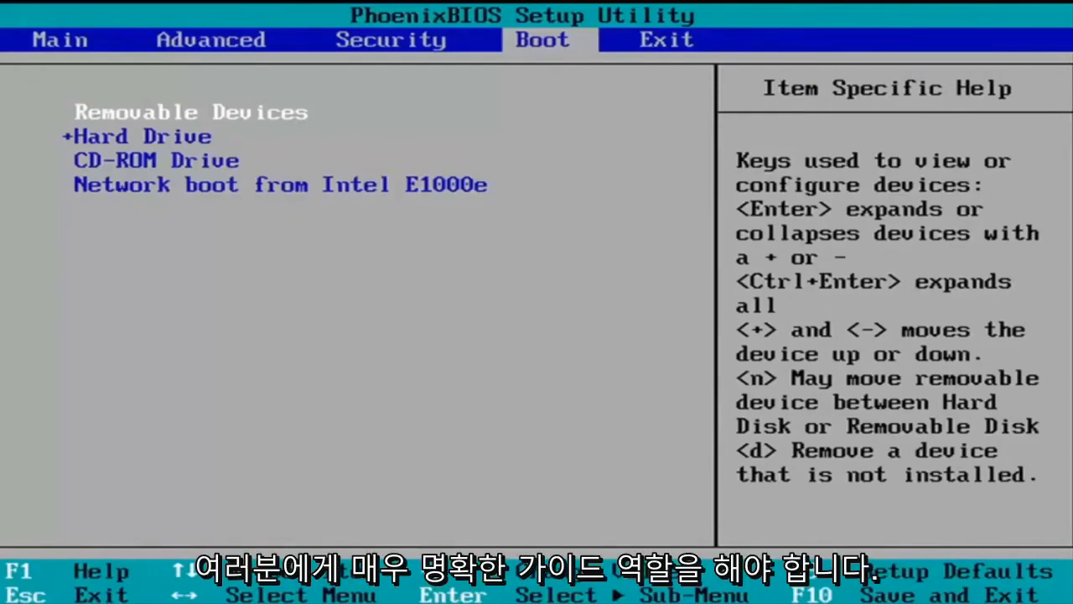
key("f10")
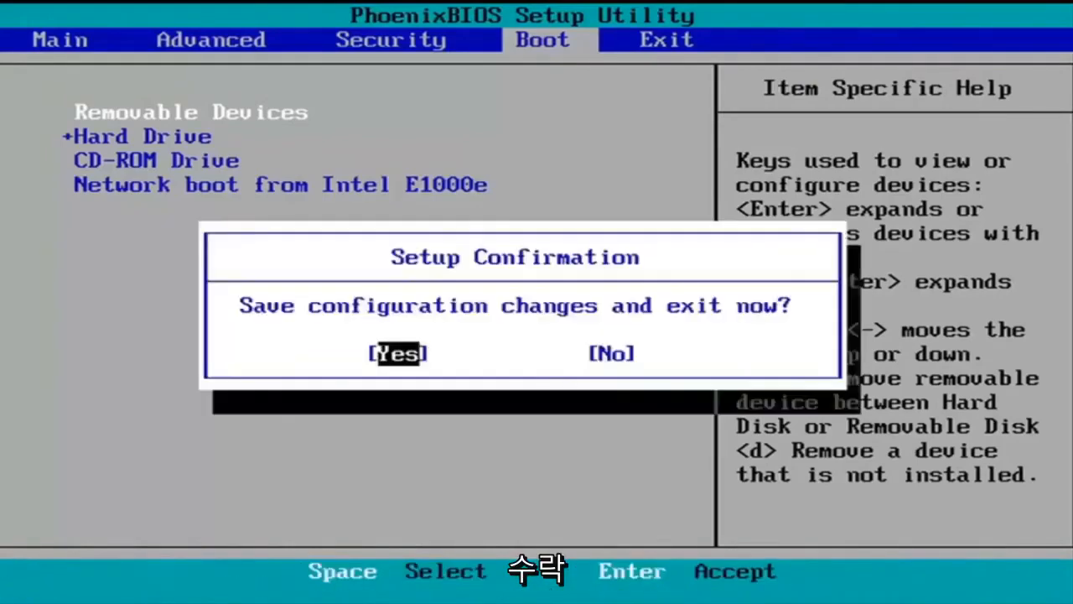